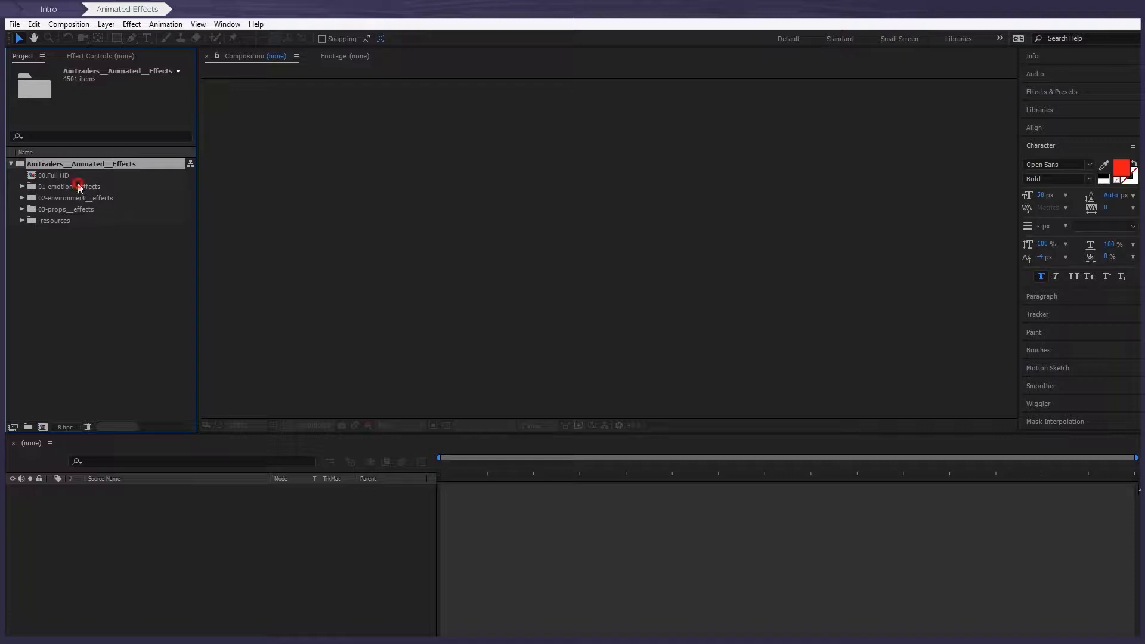
Select the environment and props folders, then expand emotion, environment and props effect folders.
left_click(75, 198)
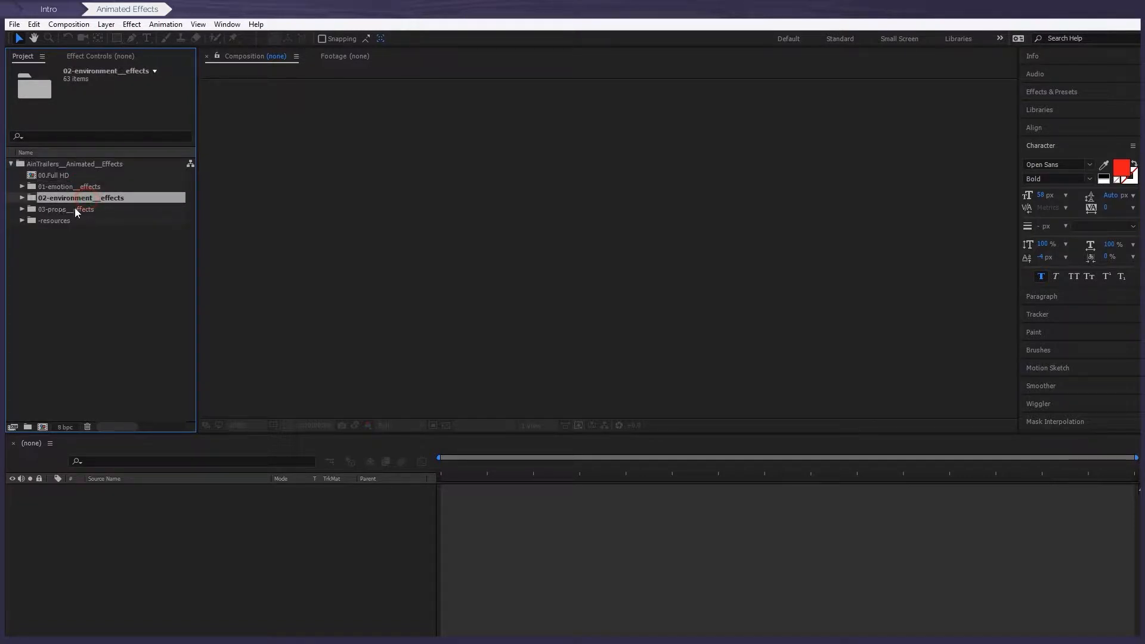
left_click(68, 208)
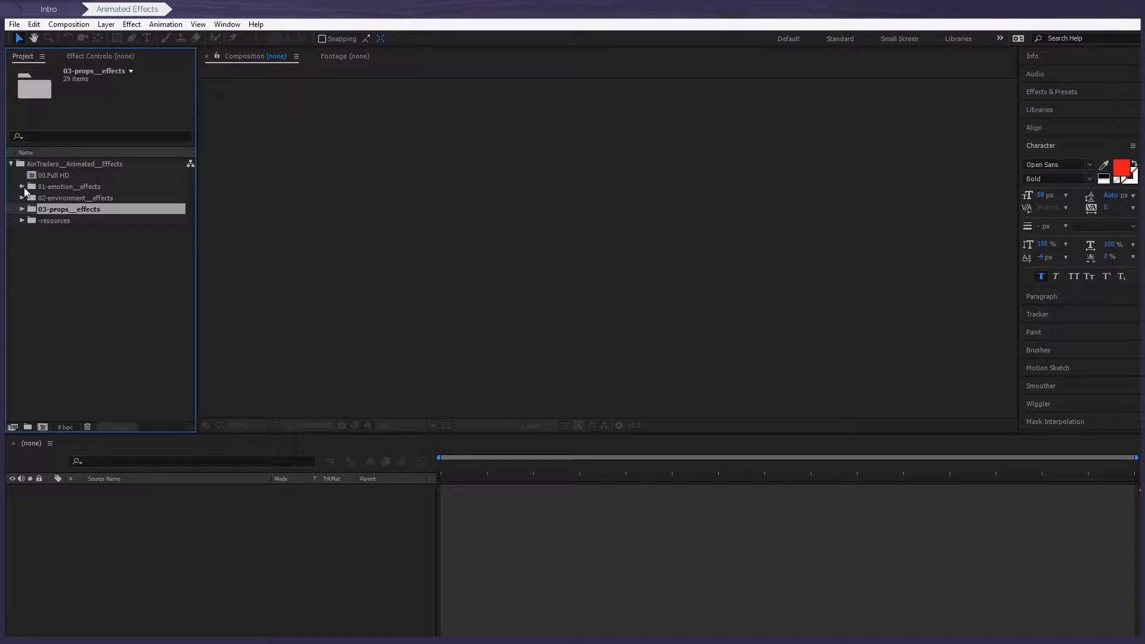
left_click(22, 186)
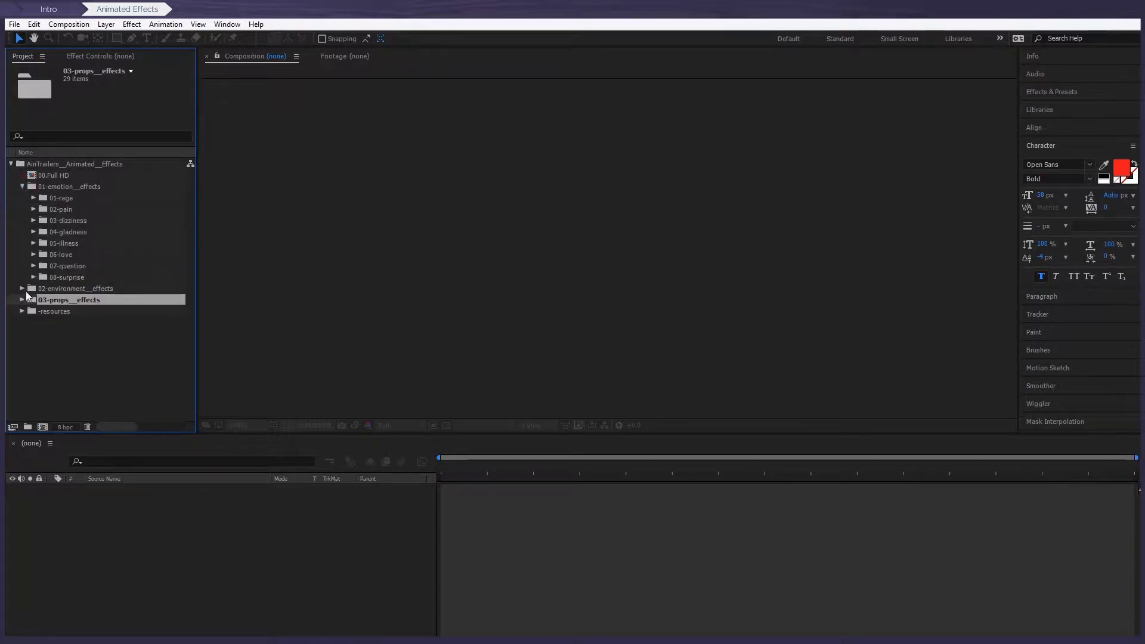
left_click(22, 288)
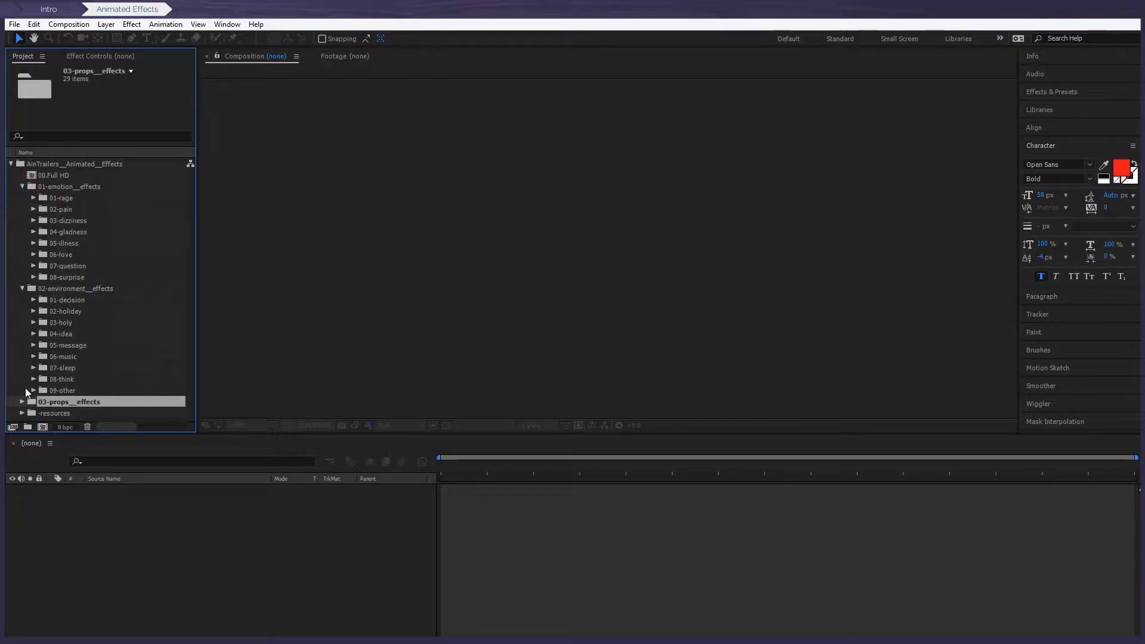
left_click(22, 401)
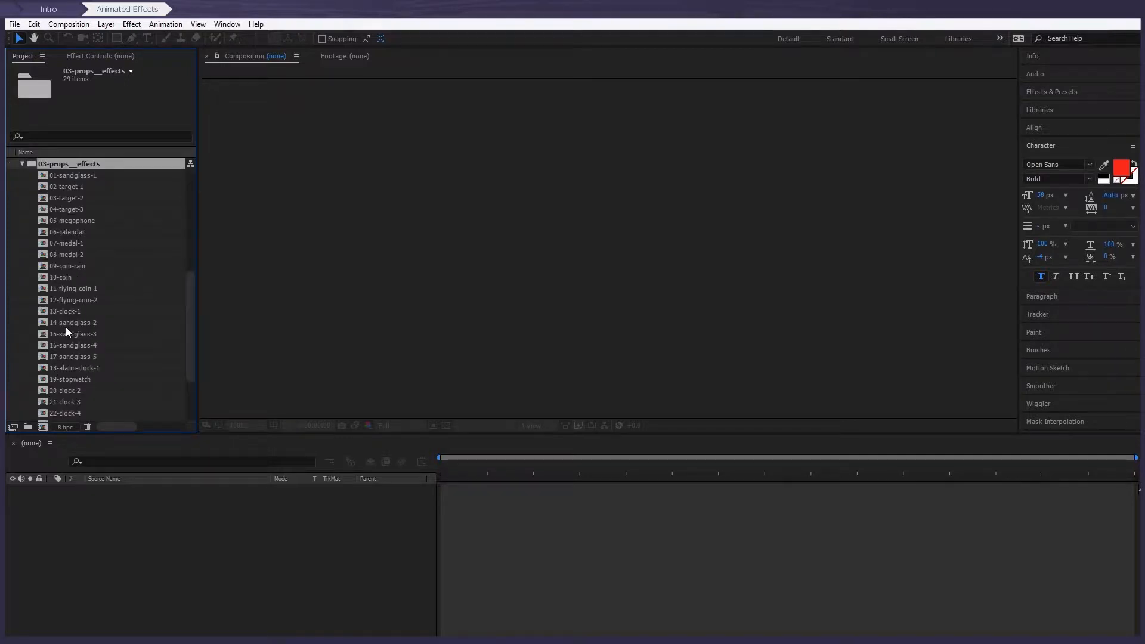
Collapse the props and other effect folders, leaving 01-emotion_effects expanded.
scroll("up", 3)
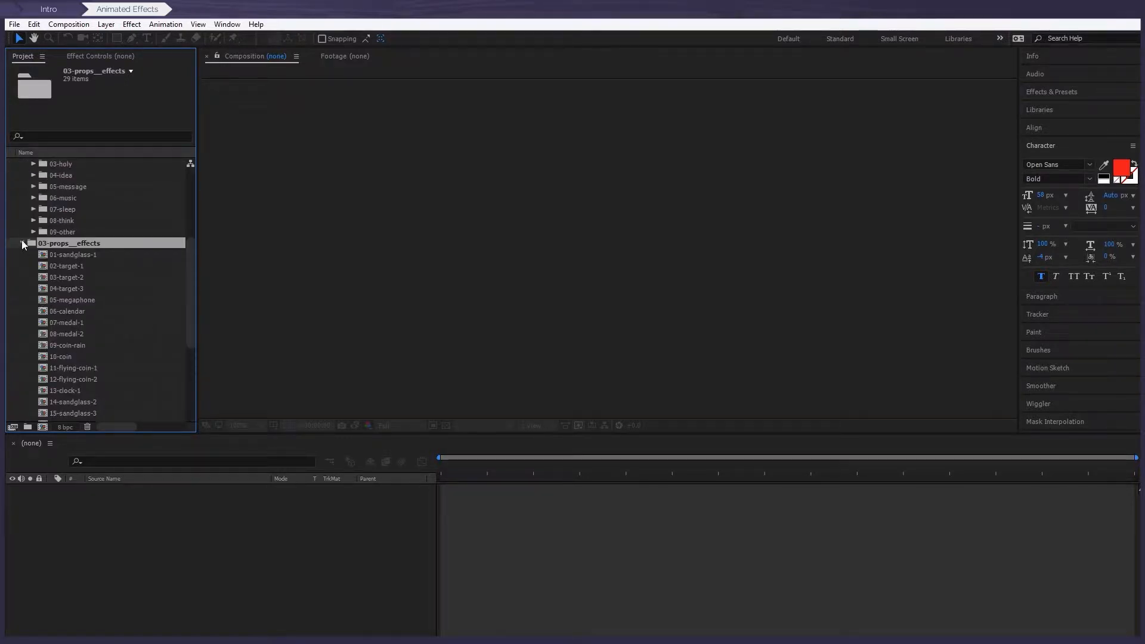
left_click(22, 244)
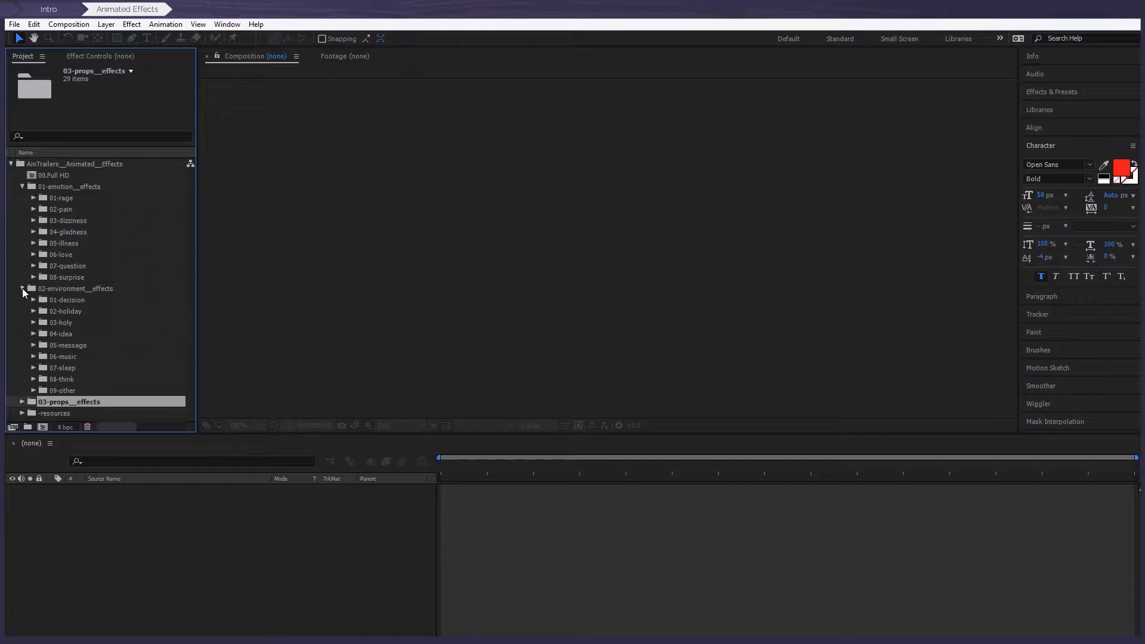
left_click(22, 186)
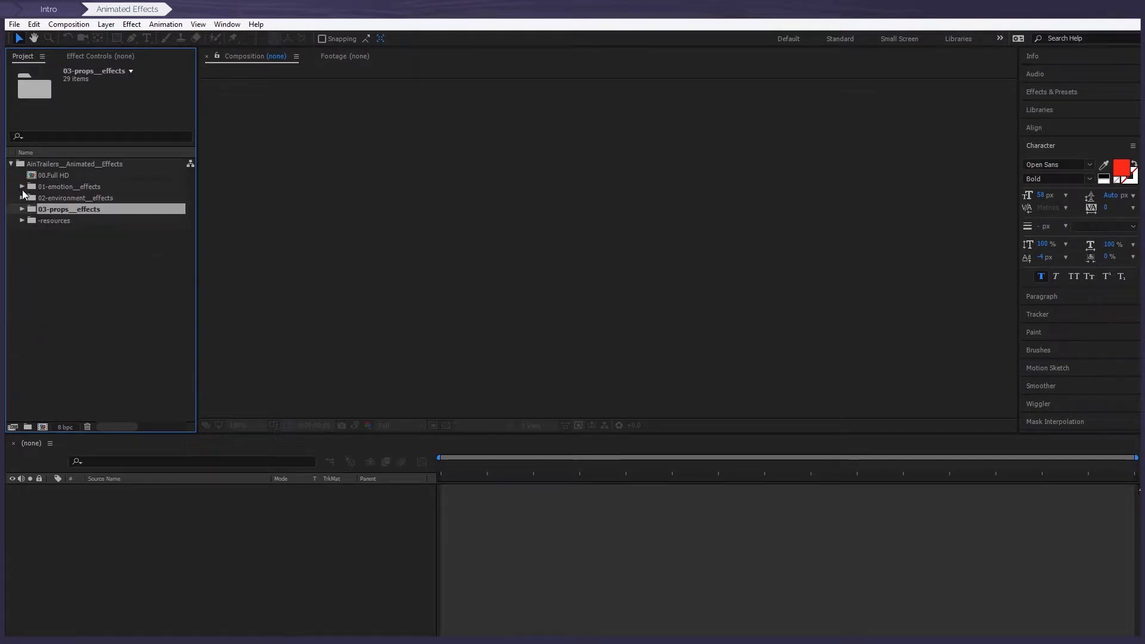
left_click(23, 186)
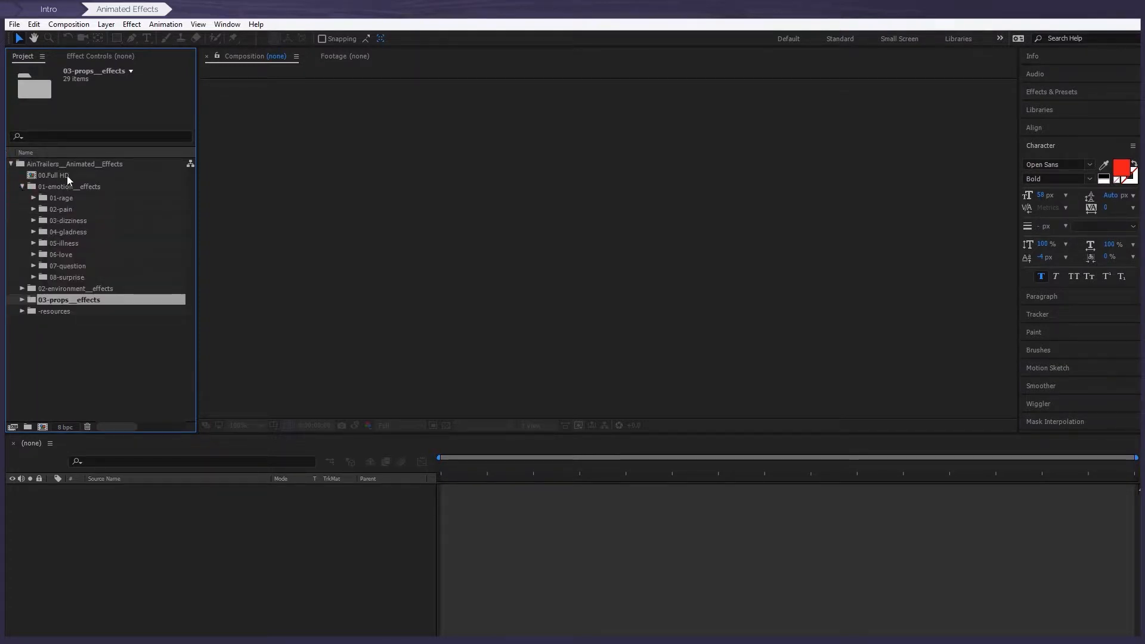
Open the 00.Full HD composition and expand the rage effect folder.
double_click(53, 175)
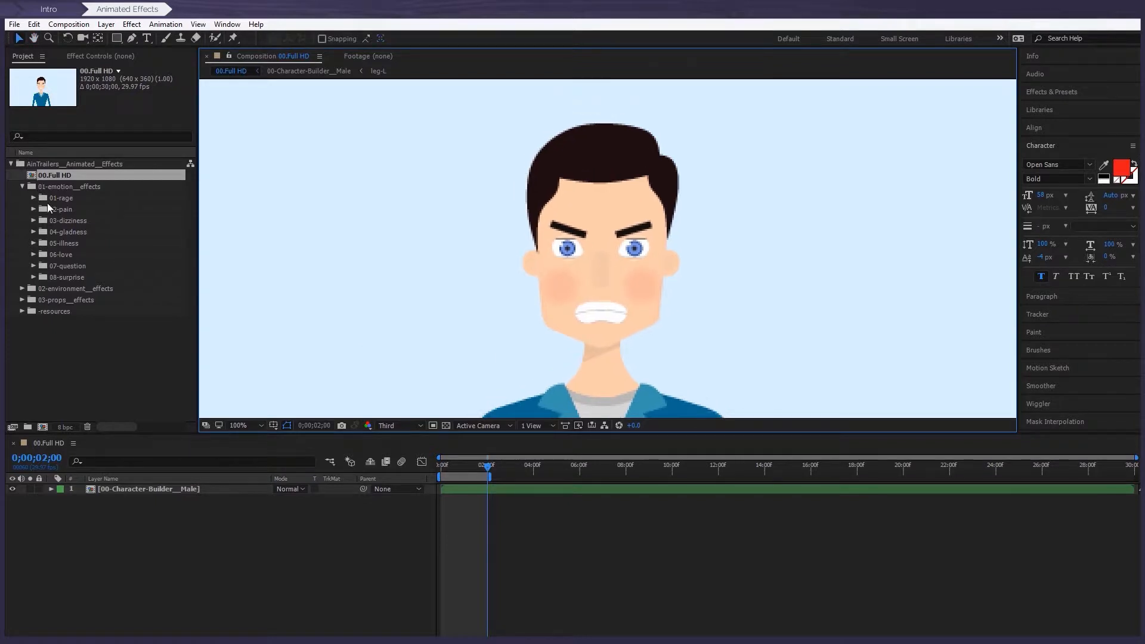
left_click(23, 198)
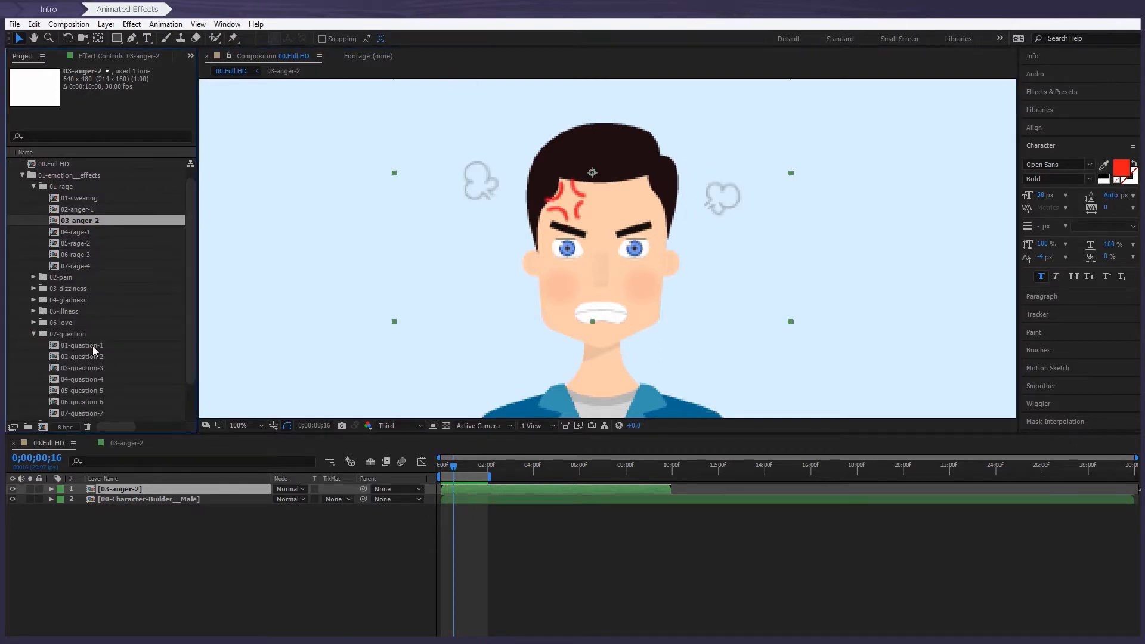
Open 01-question-1 and select its Color_Control layer to show Effect Controls.
double_click(82, 344)
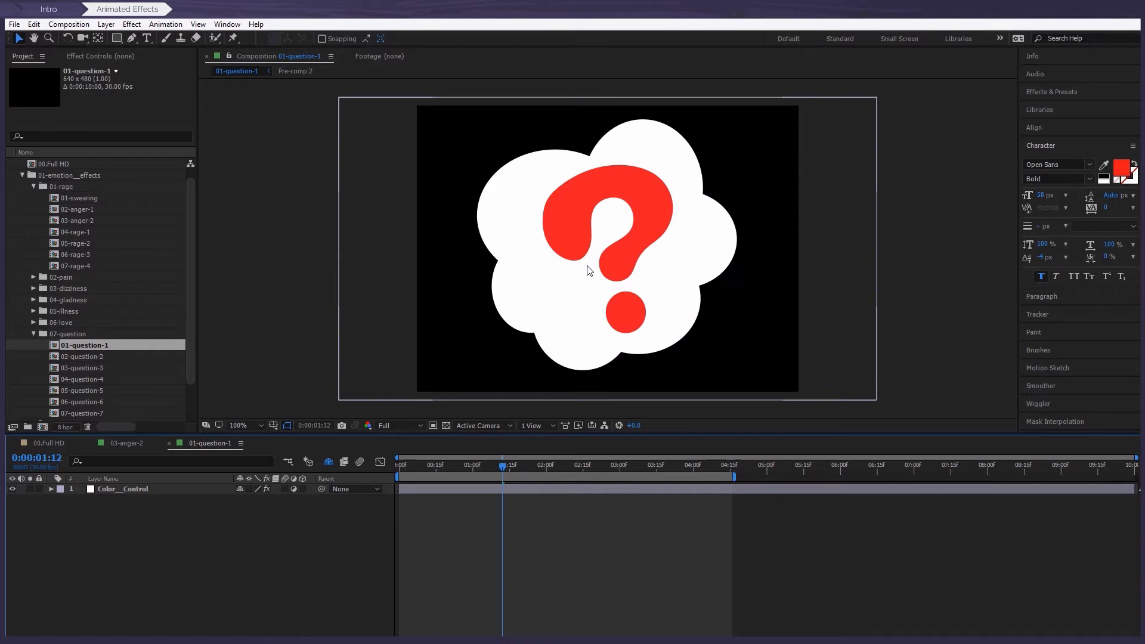
left_click(122, 488)
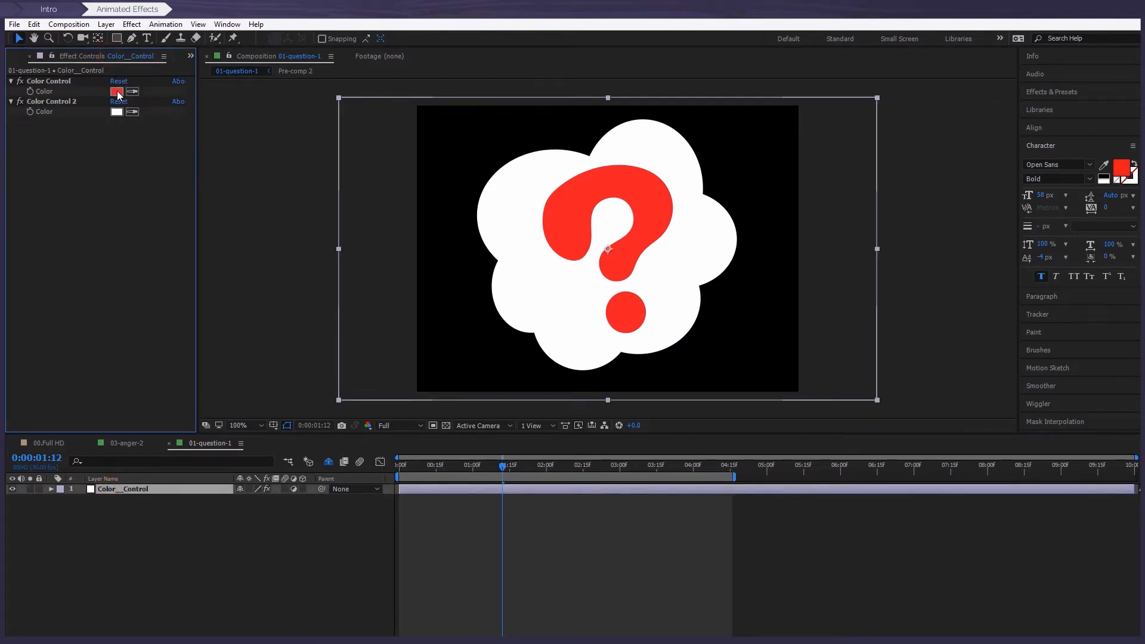
Set the Color Control swatch of 01-question-1 to blue and confirm.
left_click(117, 91)
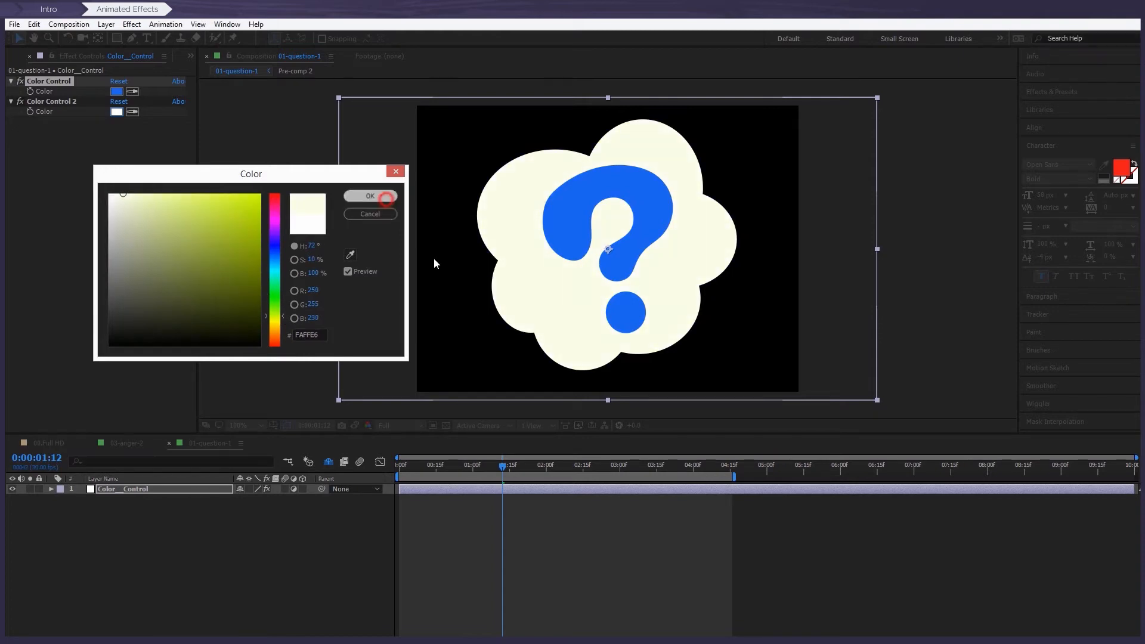
left_click(370, 195)
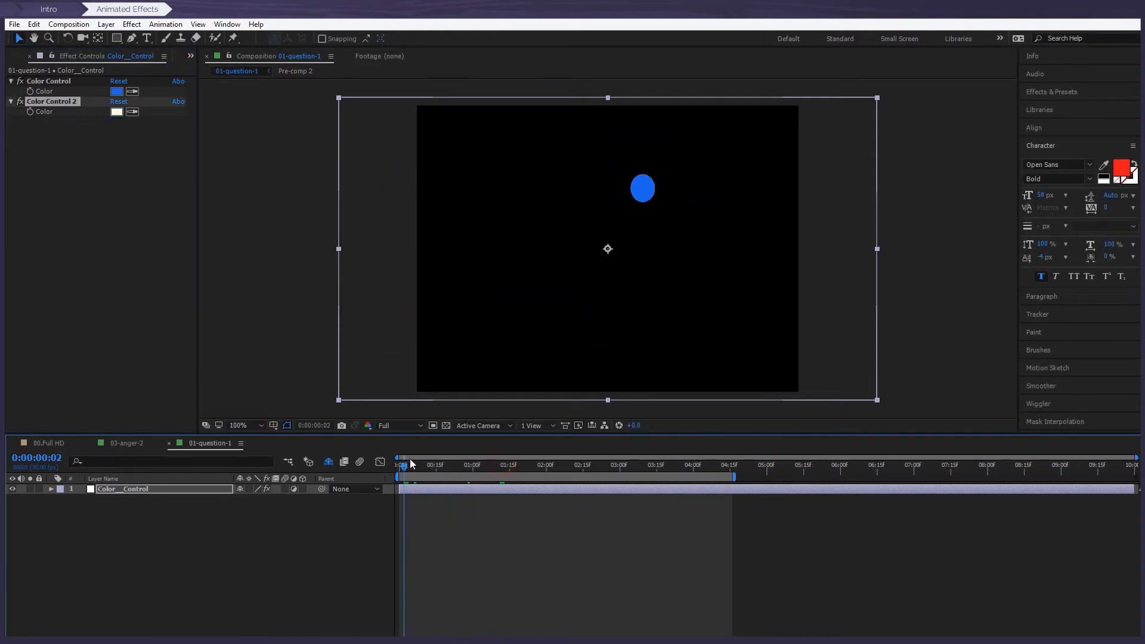